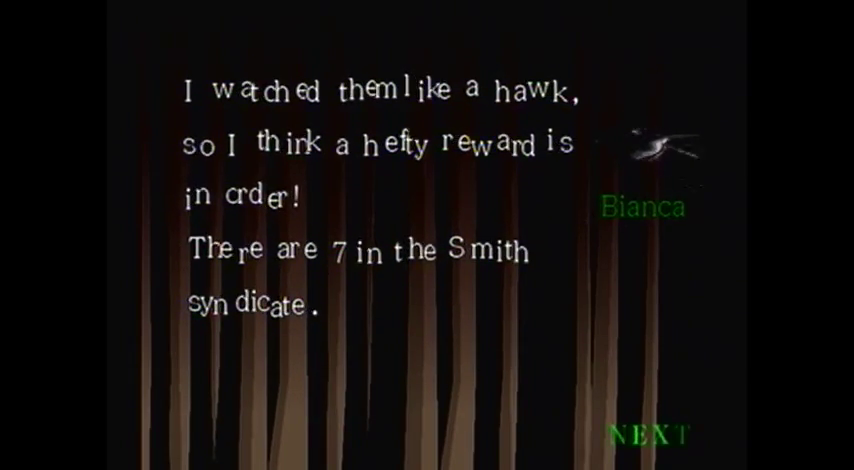
left_click(646, 433)
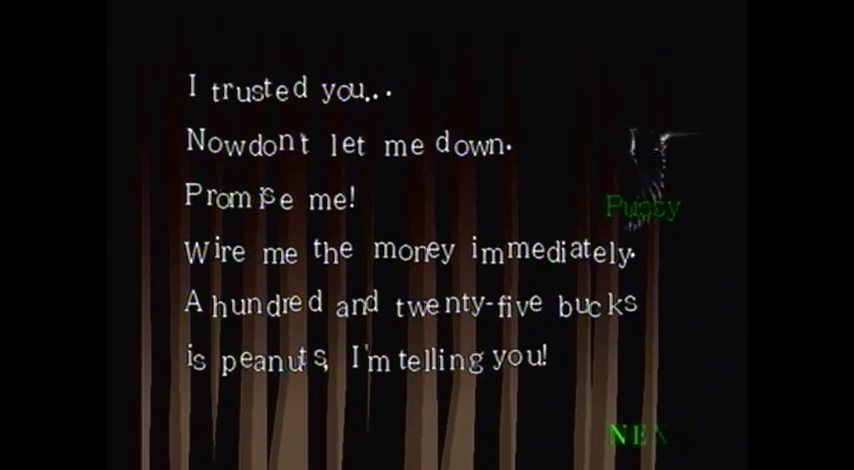
left_click(645, 436)
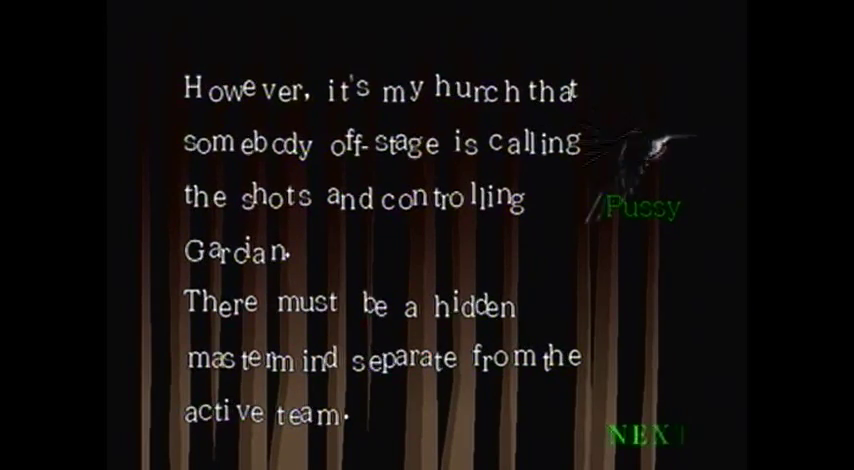
left_click(648, 432)
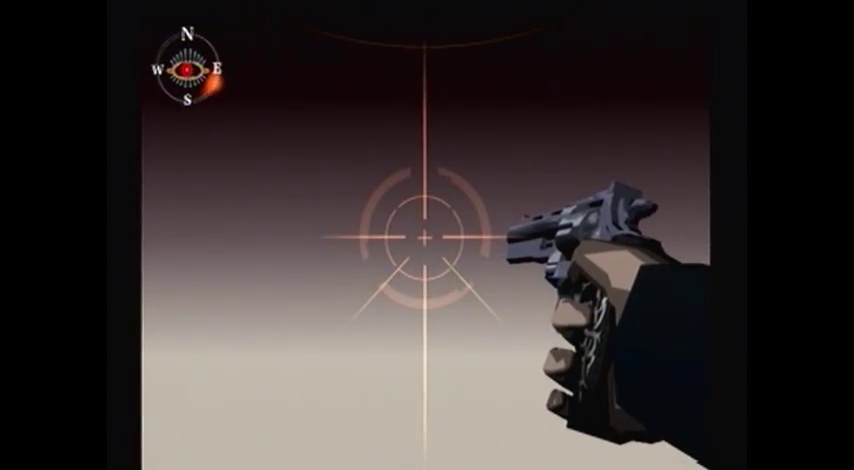
left_click(427, 235)
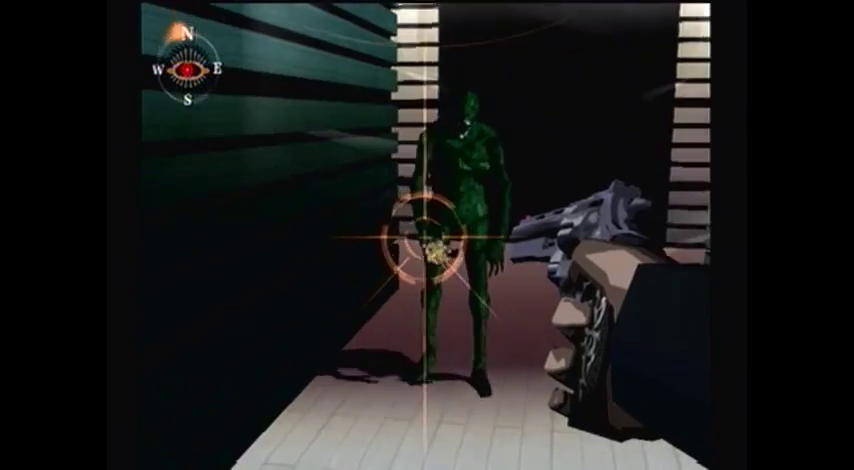
left_click(427, 235)
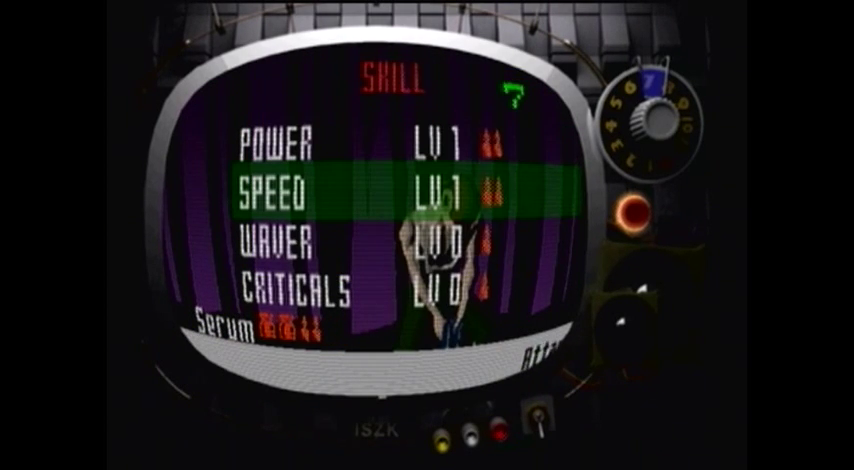
key("down")
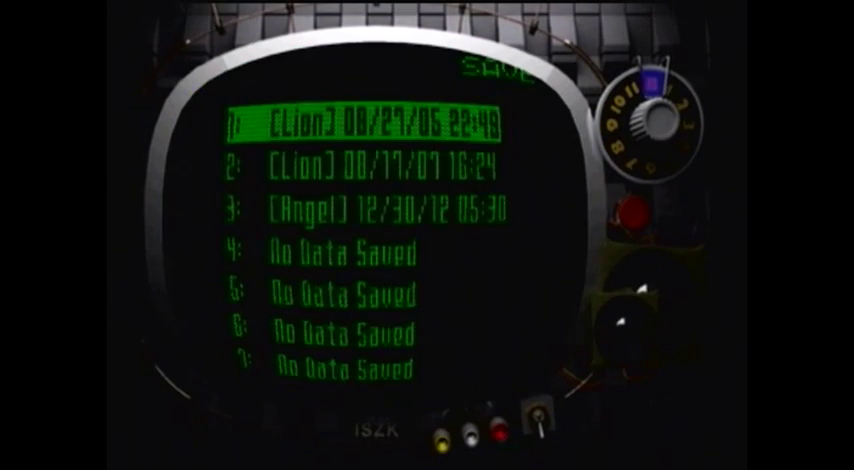
left_click(370, 122)
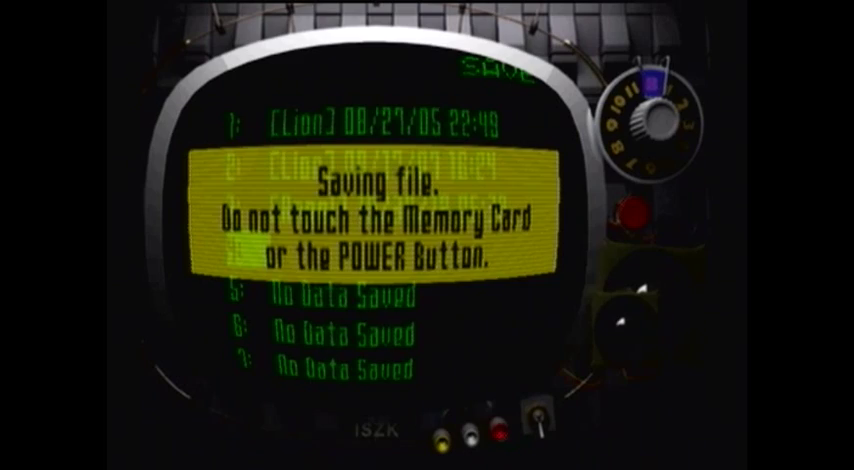